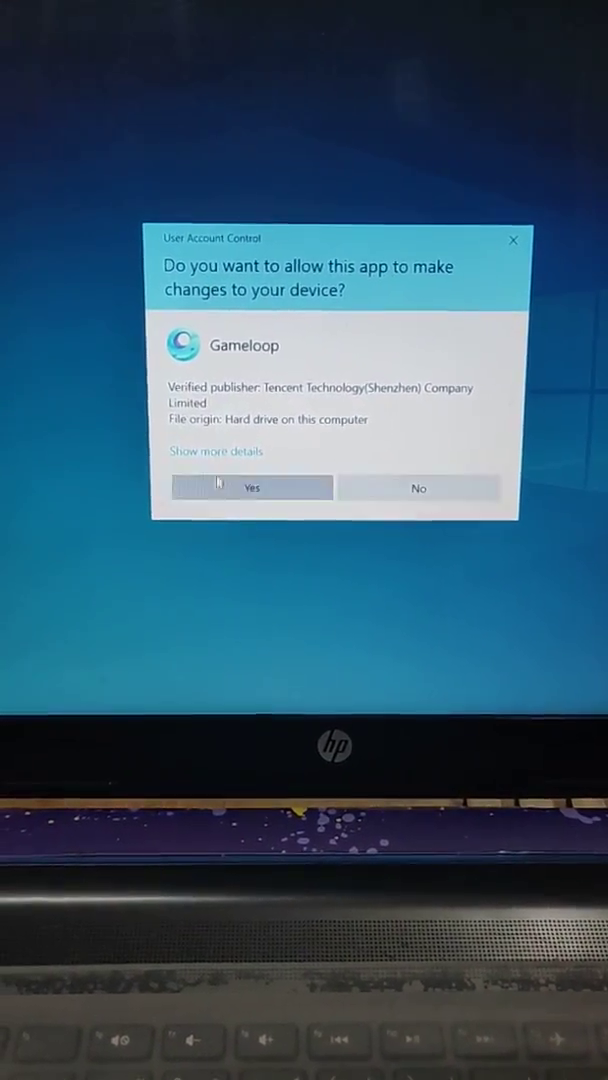
# - Allow Gameloop in the User Account Control prompt so the emulator launches
pyautogui.click(252, 488)
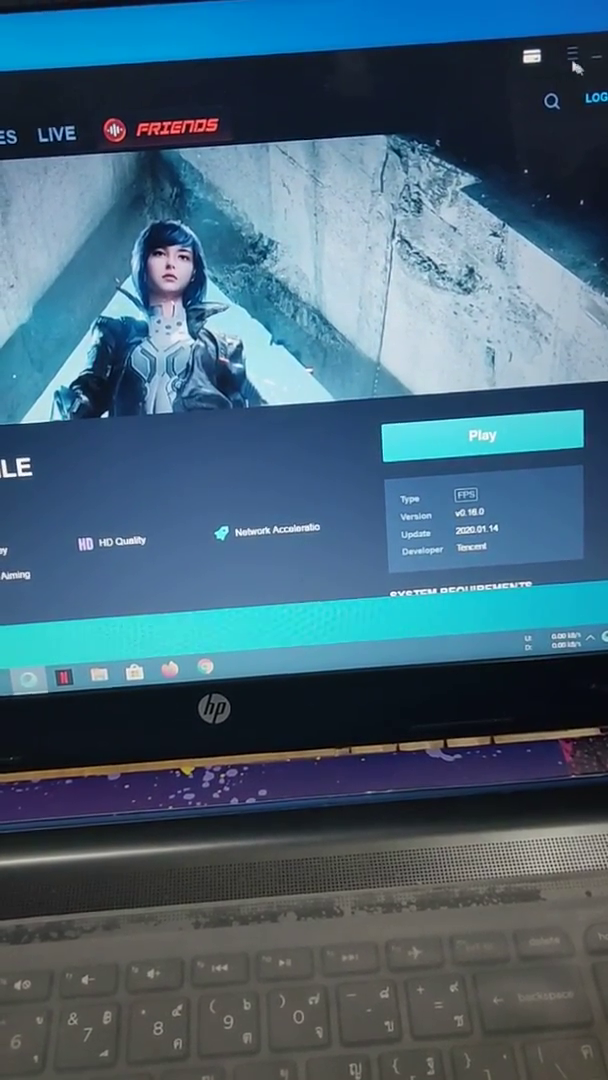
# - Show the hamburger menu listing Update, Feedback, Setting, Diagnosis and About
pyautogui.click(572, 56)
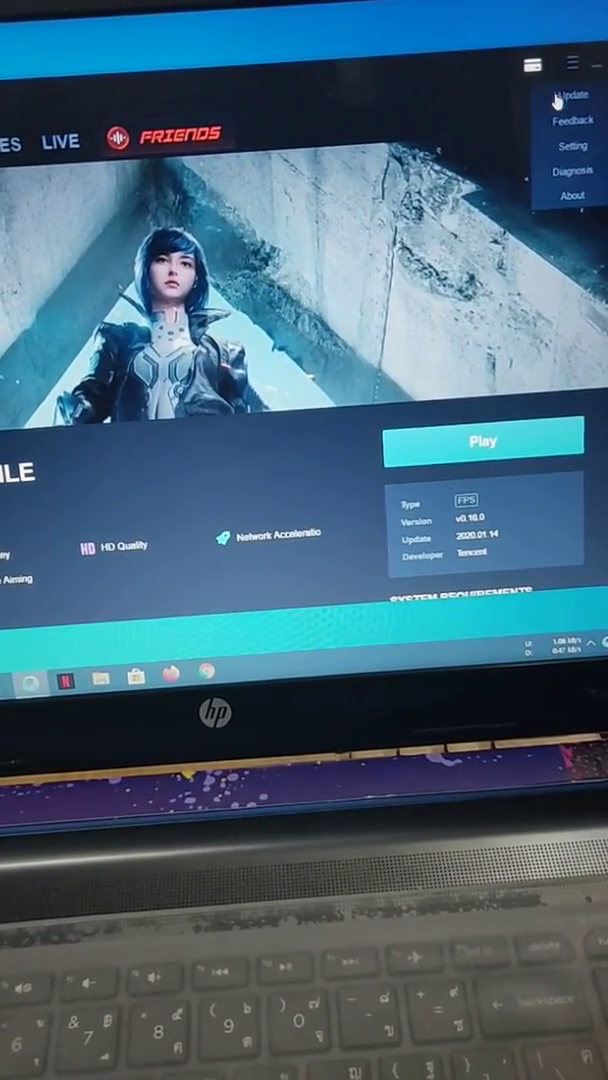